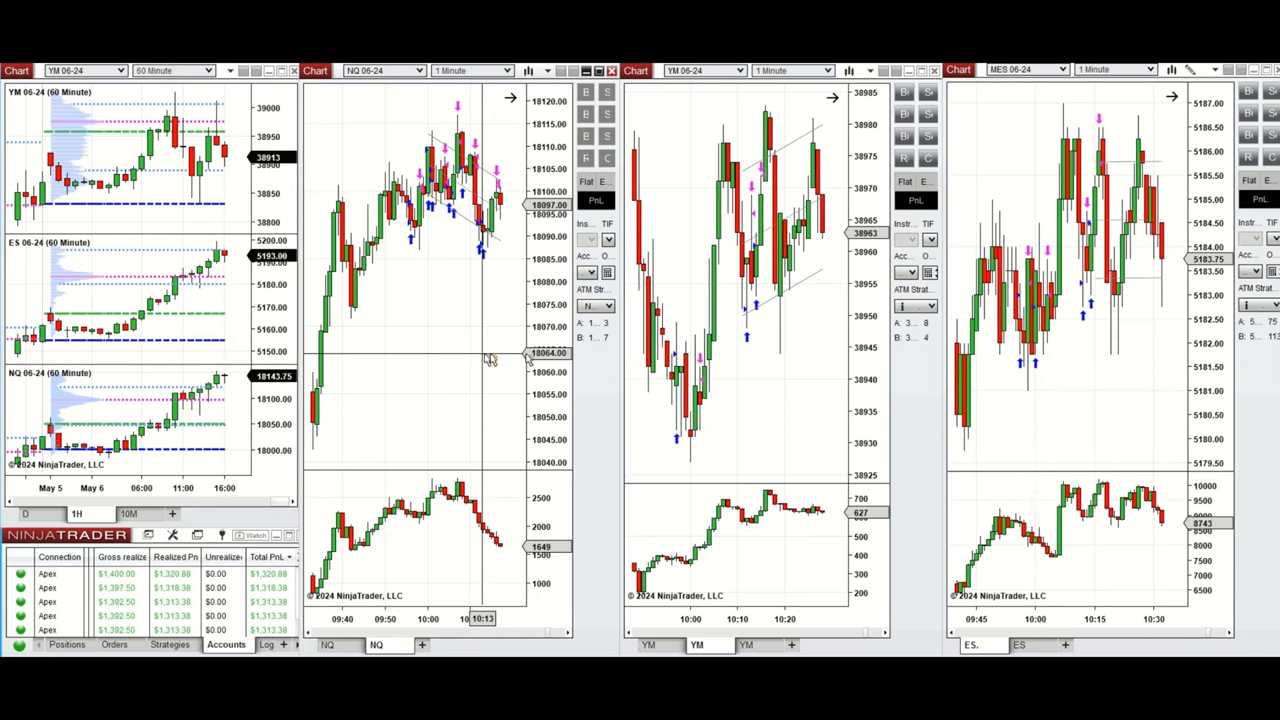
mouse_move(1112, 338)
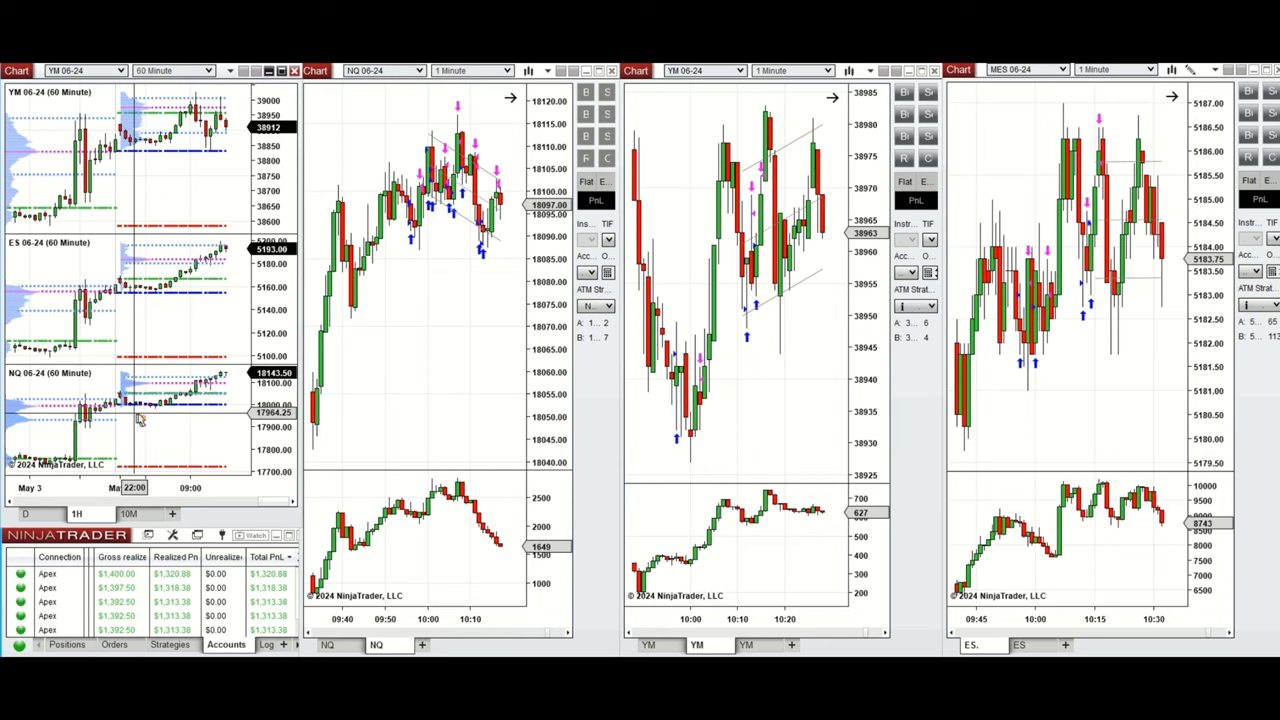
mouse_move(148, 414)
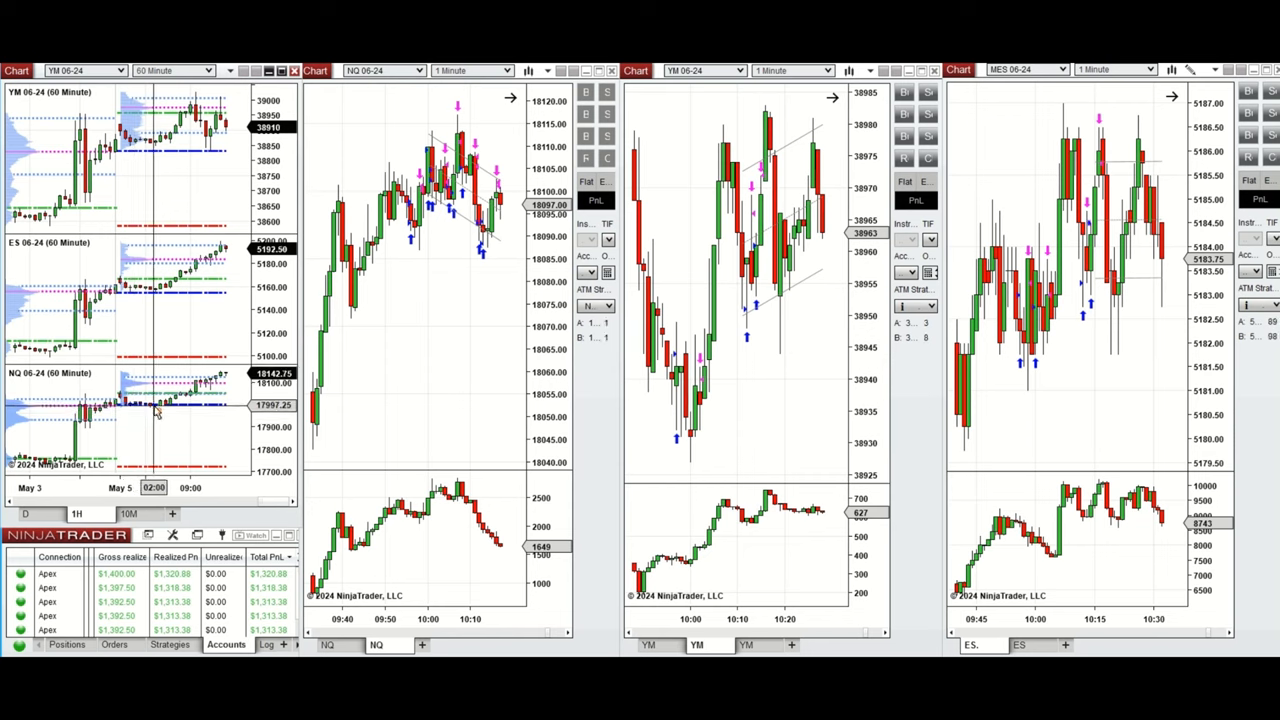
mouse_move(160, 410)
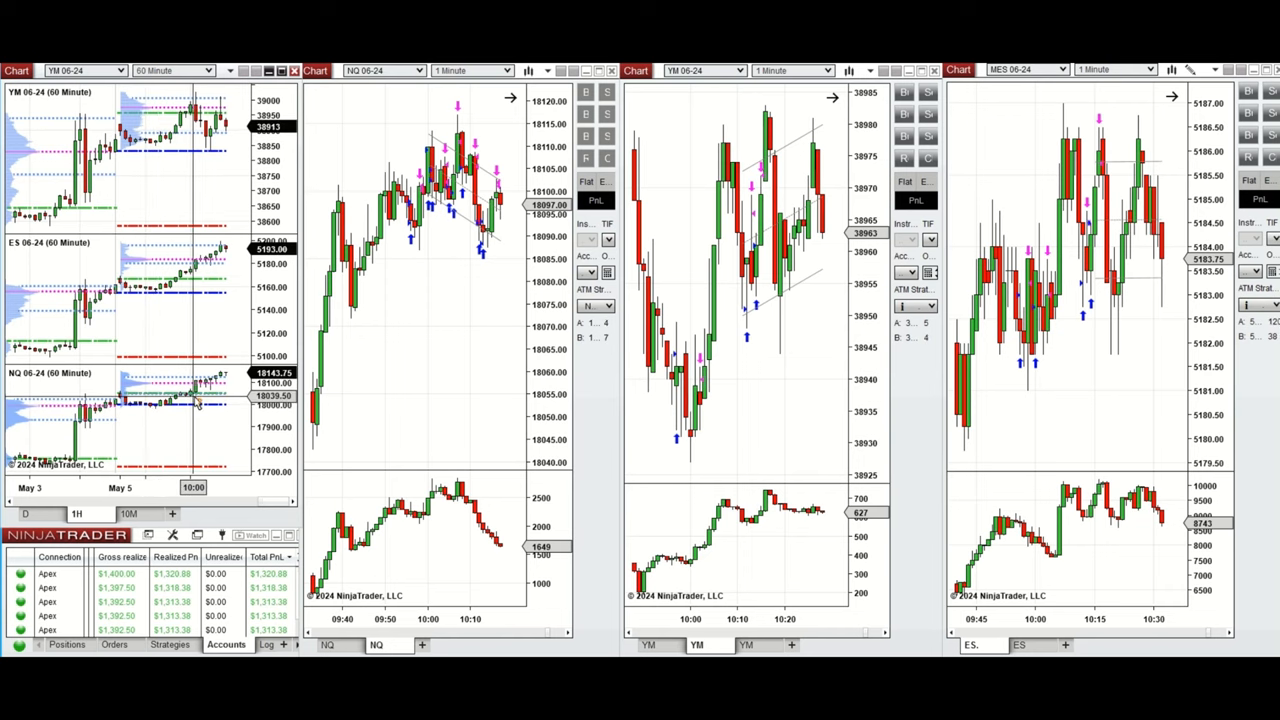
Step: Switch the stacked YM, ES and NQ macro charts from 60-minute to 10-minute bars
left_click(170, 70)
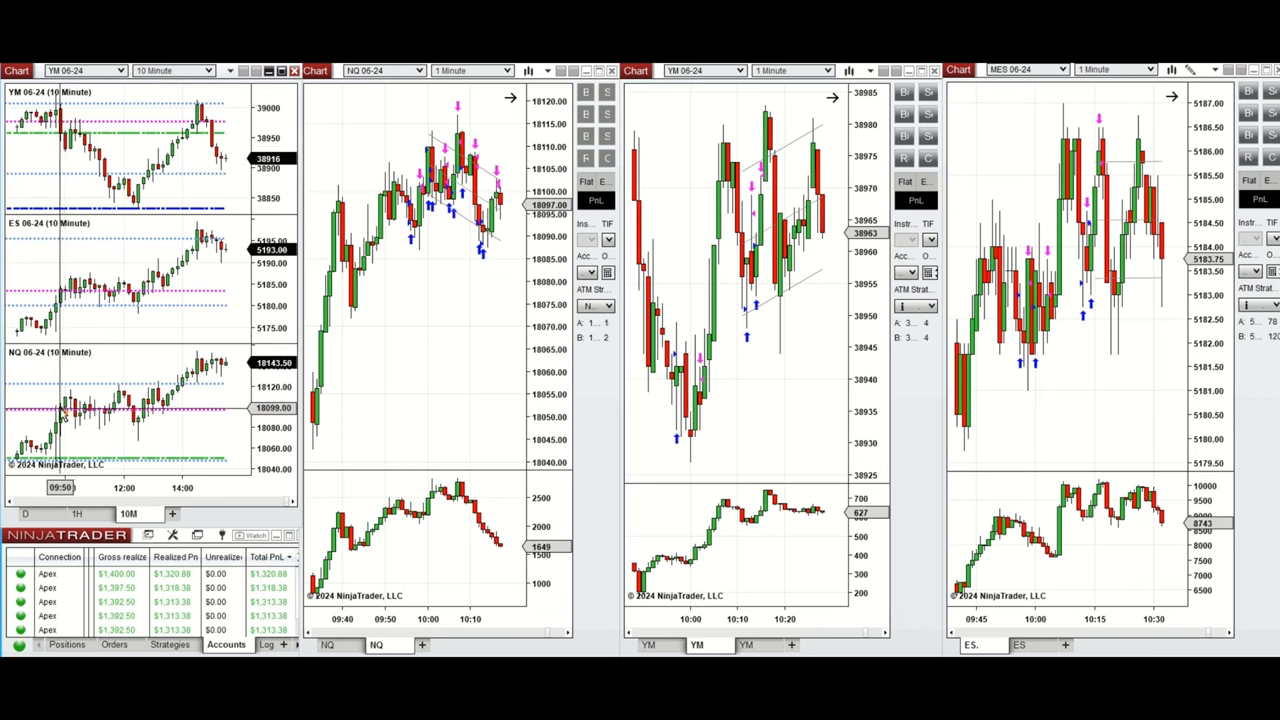
mouse_move(62, 400)
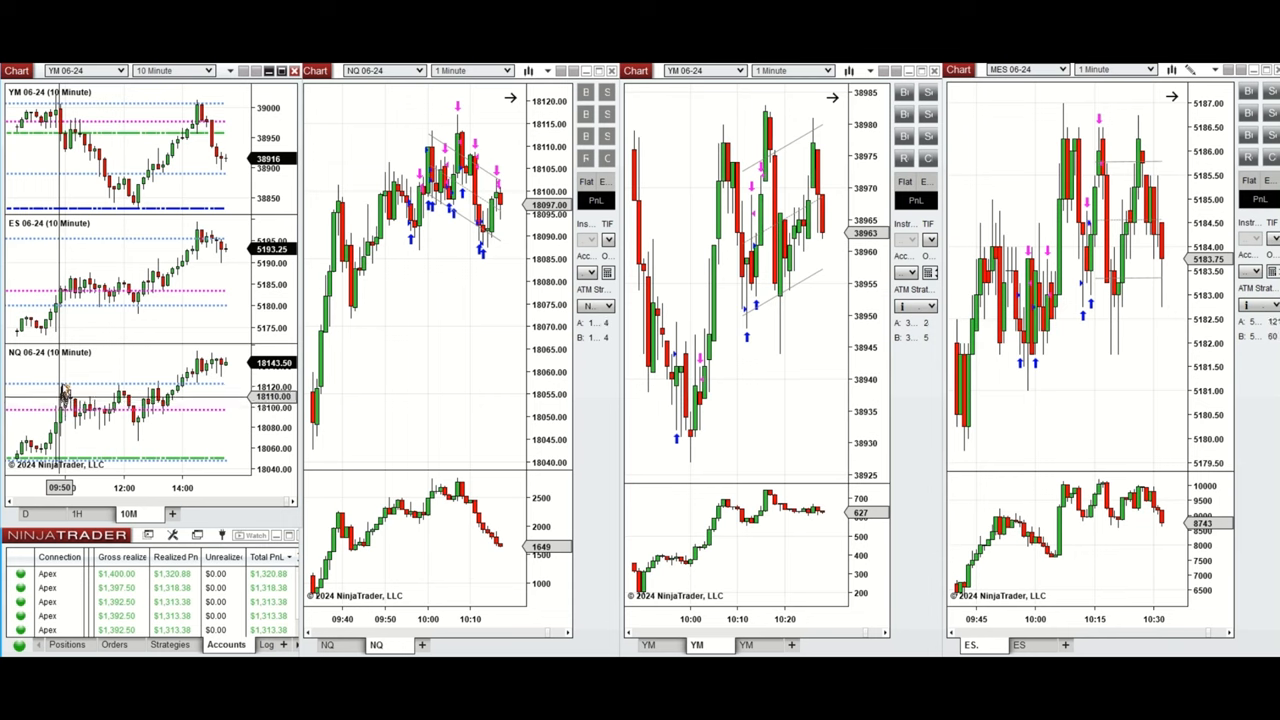